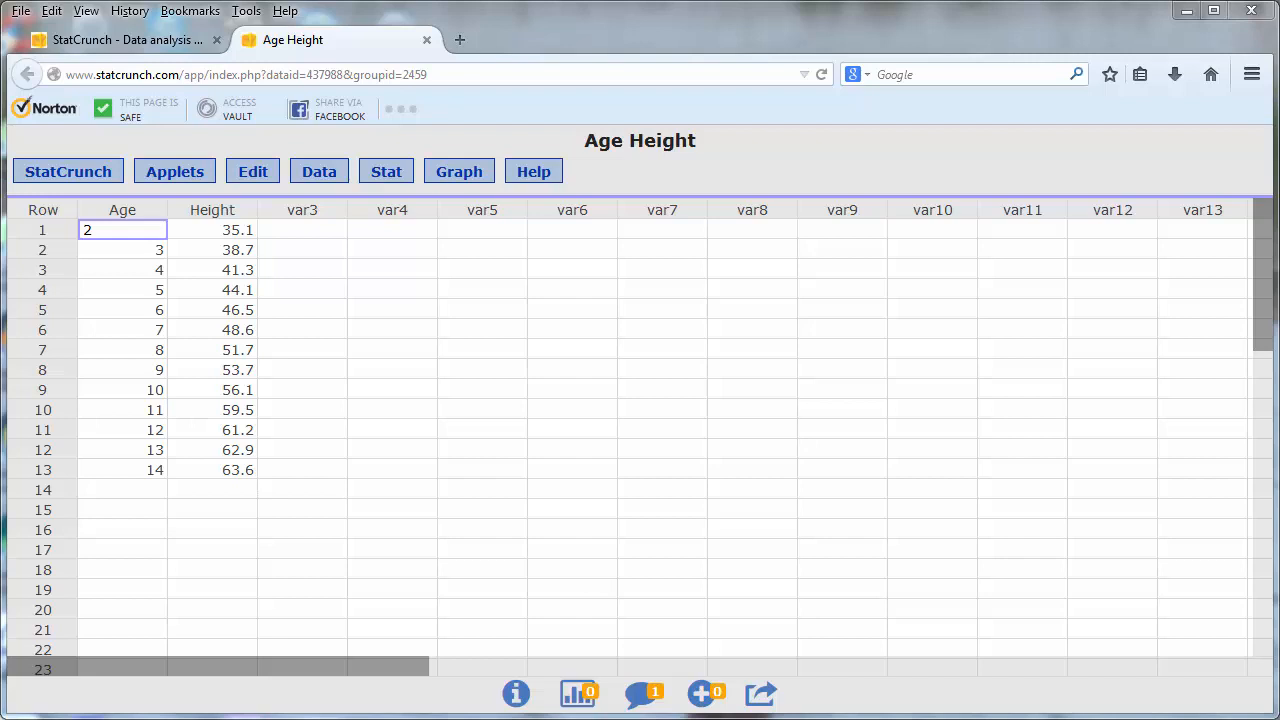
Step: Open Stat > Regression > Simple Linear for the Age–Height data
{"action": "left_click", "coordinate": [386, 171]}
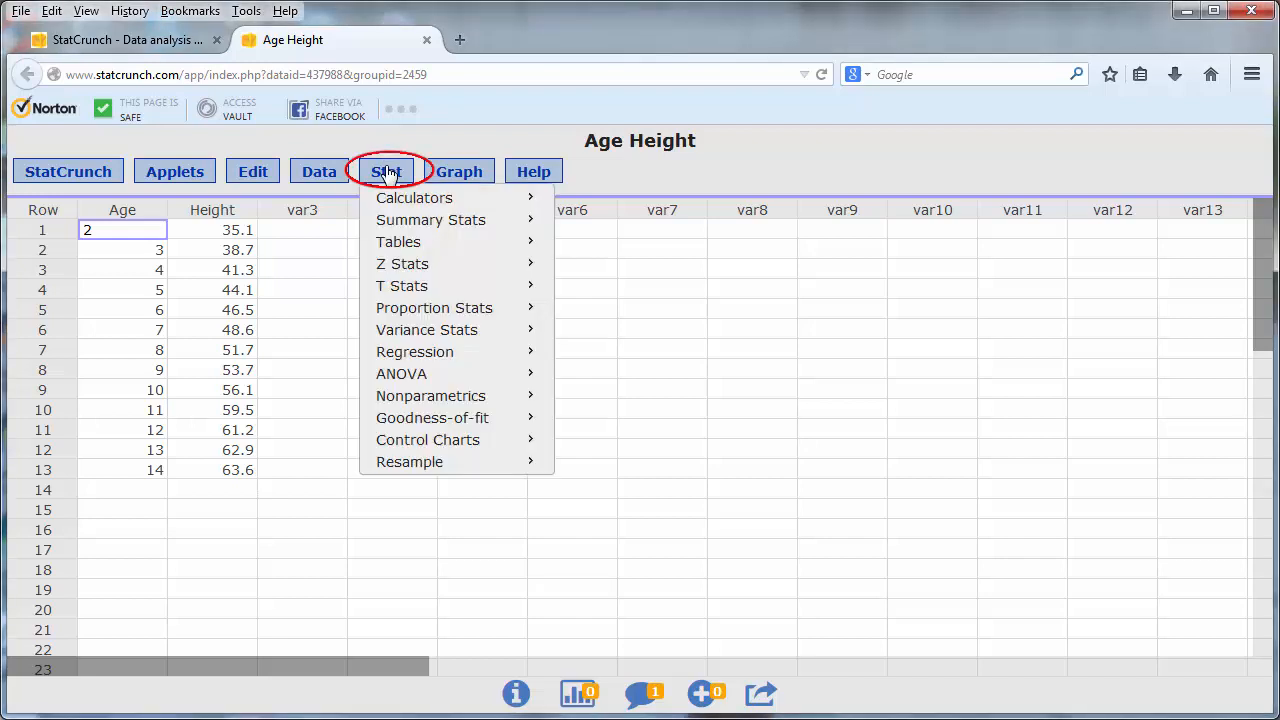
{"action": "mouse_move", "coordinate": [430, 351]}
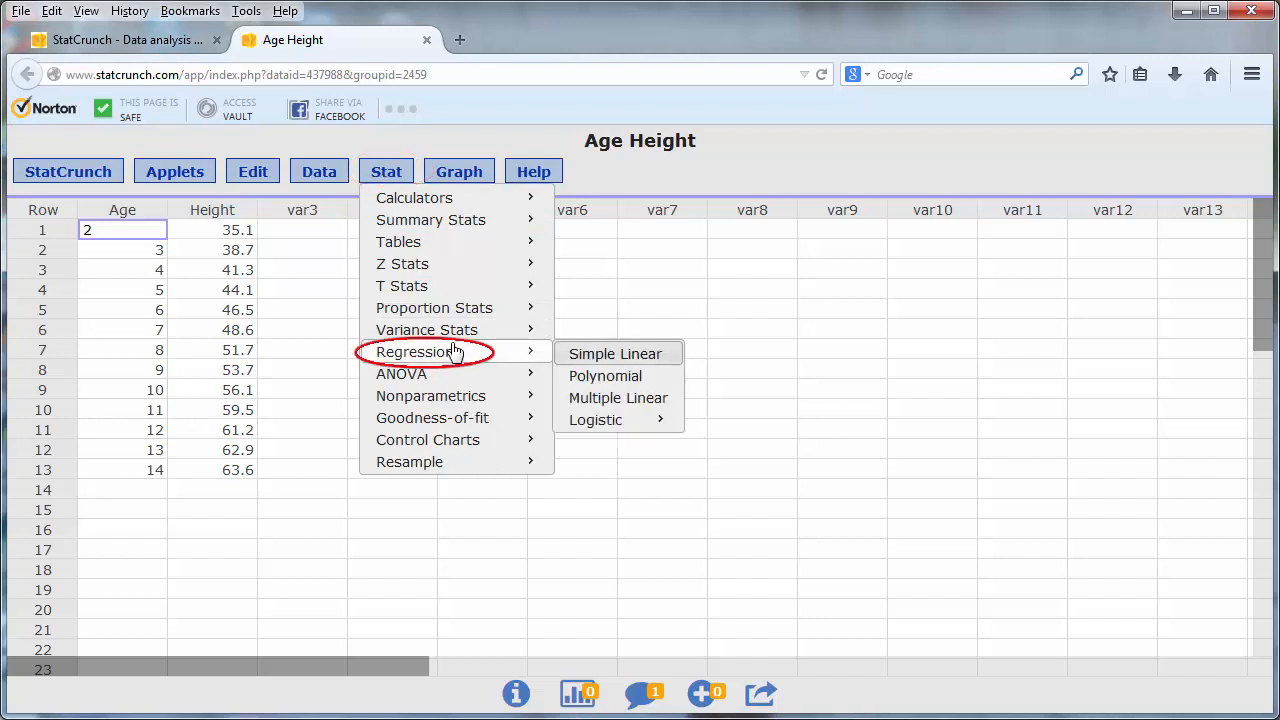
{"action": "mouse_move", "coordinate": [615, 353]}
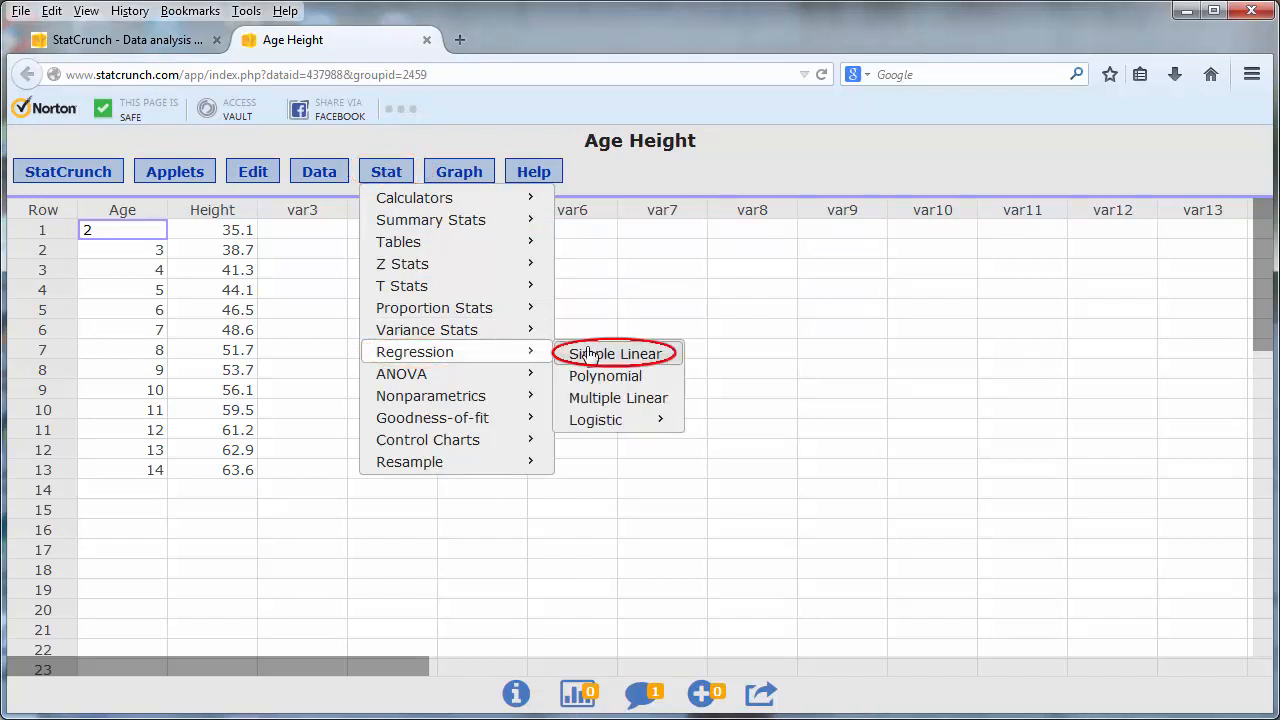
{"action": "left_click", "coordinate": [616, 353]}
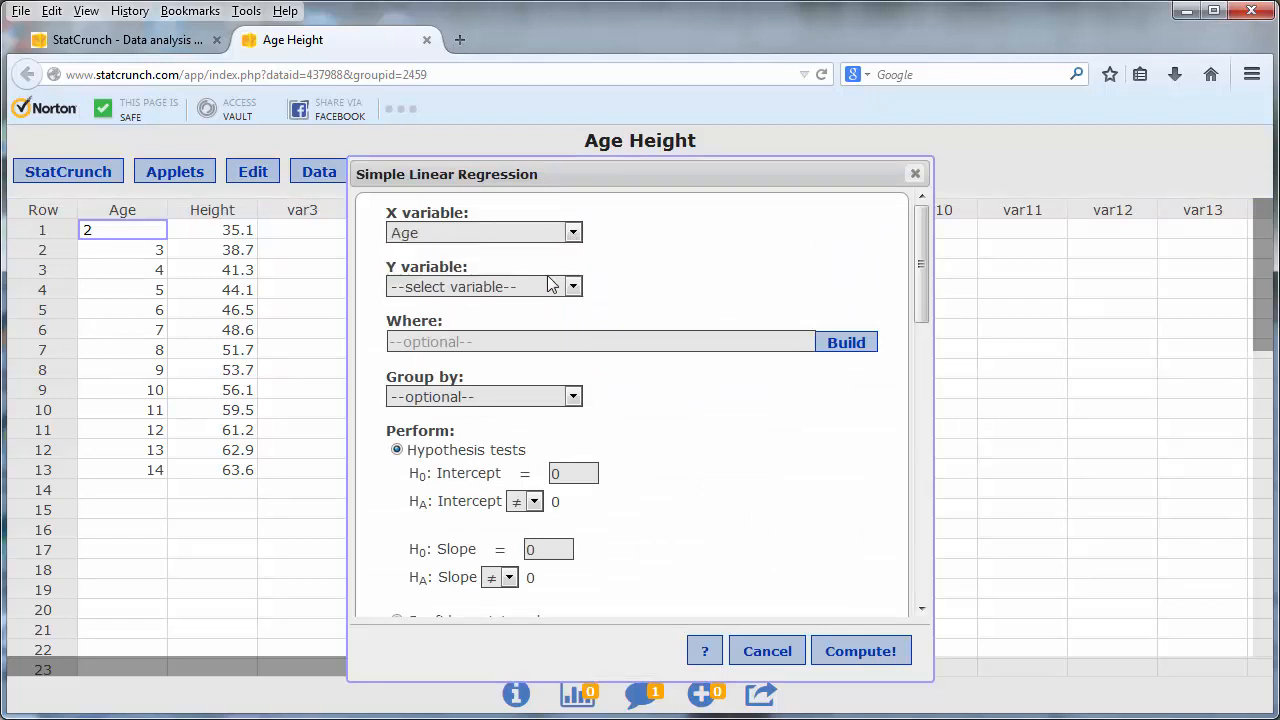
{"action": "mouse_move", "coordinate": [595, 317]}
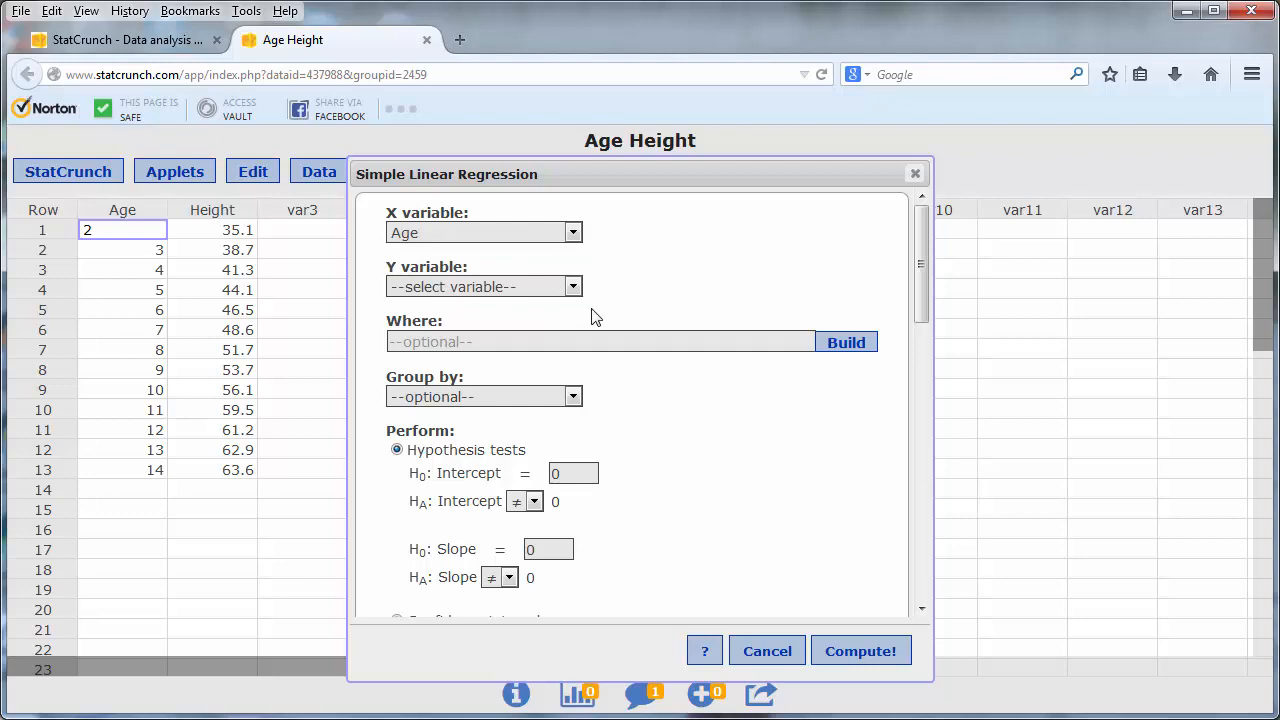
Step: Select Height as the Y variable, keeping Age as X
{"action": "left_click", "coordinate": [573, 287]}
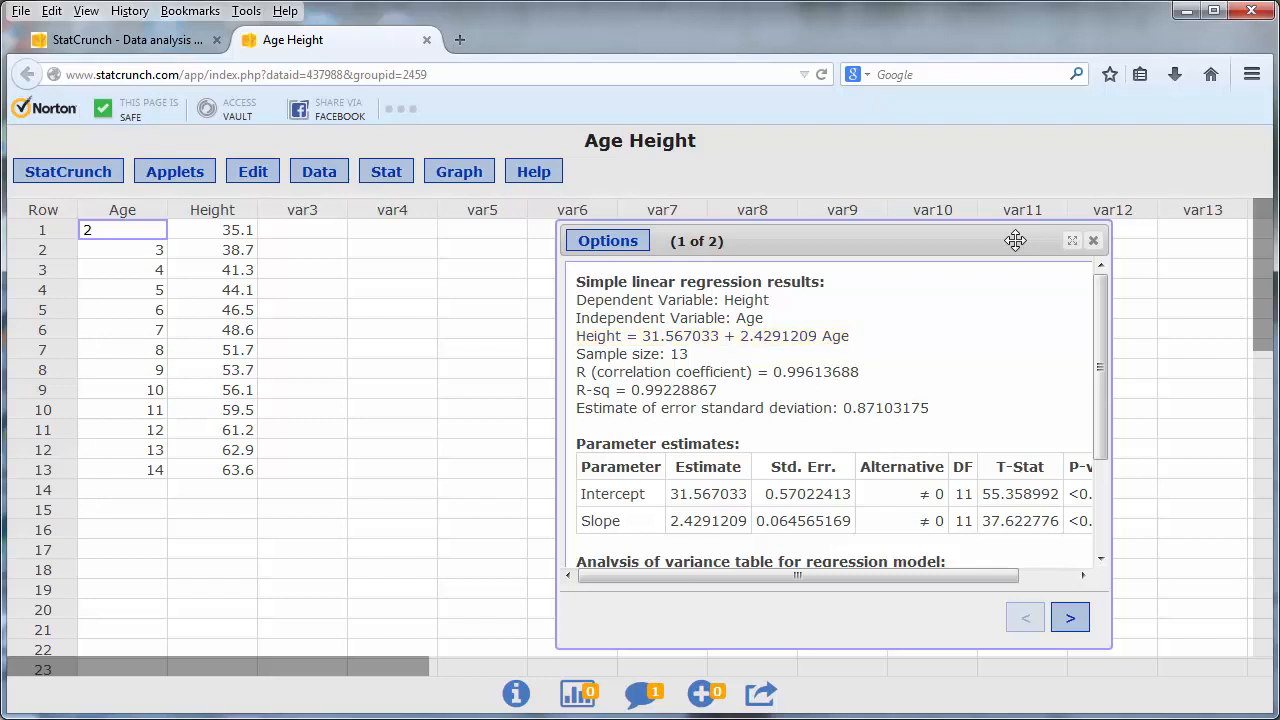
Step: Compute Height = 31.567 + 2.429 Age and view the scatterplot with fitted line
{"action": "double_click", "coordinate": [778, 336]}
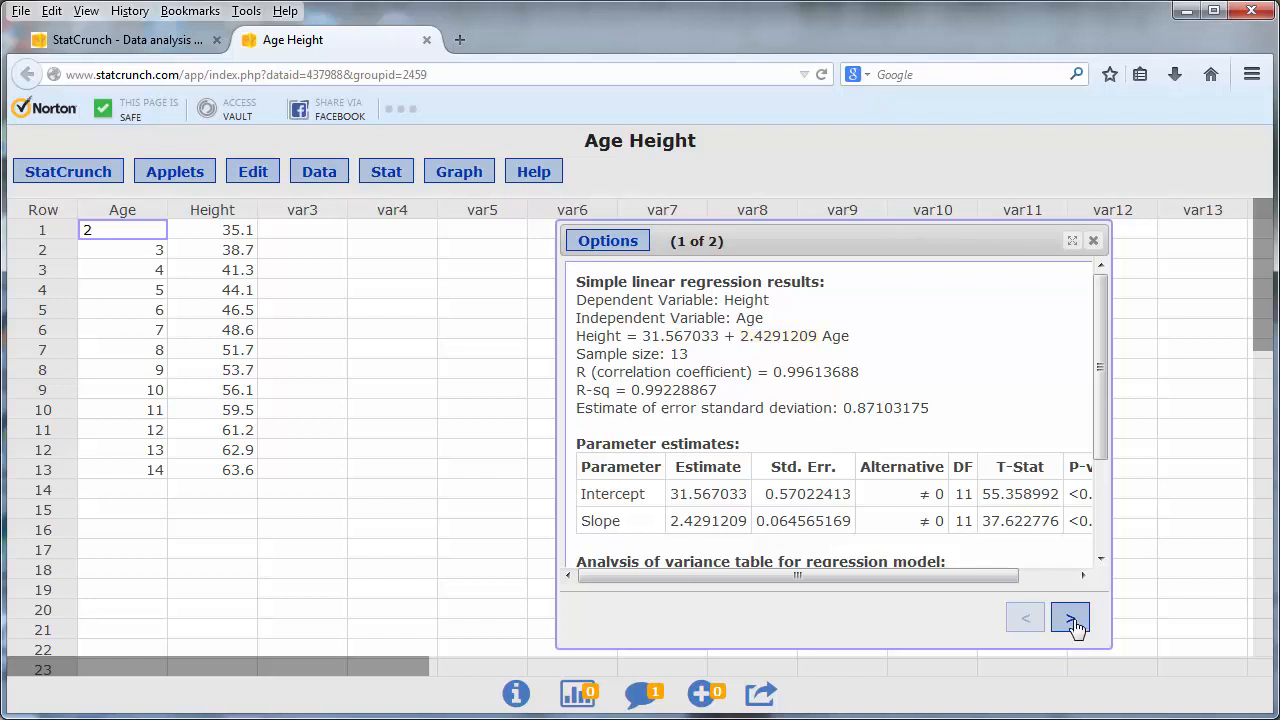
{"action": "left_click", "coordinate": [1070, 617]}
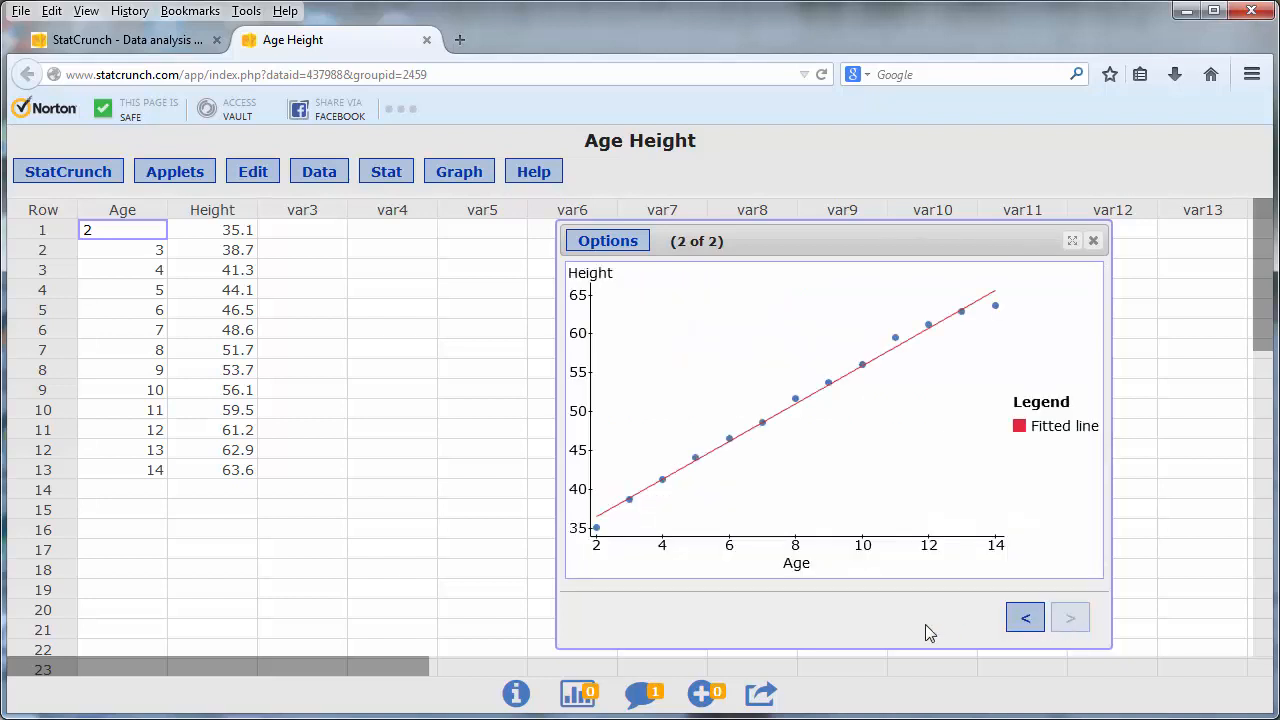